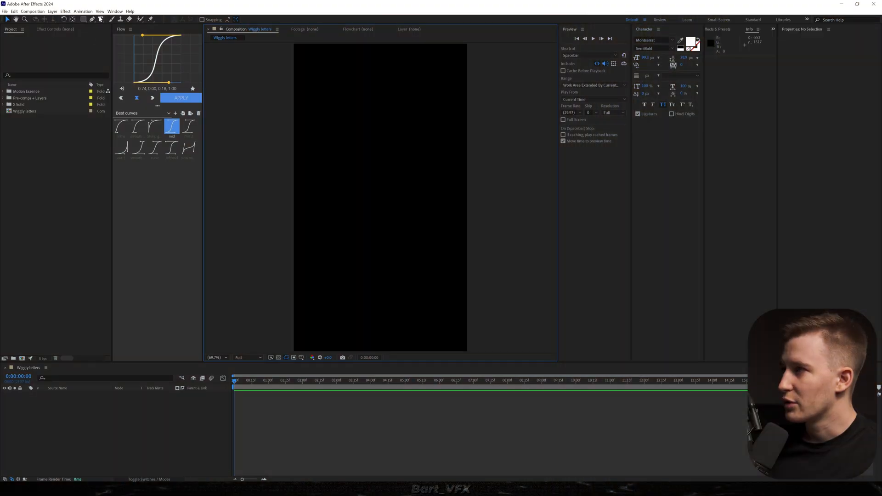
- Create the white WIGGLE text layer and add a Position text animator
{"action": "left_click", "coordinate": [328, 193]}
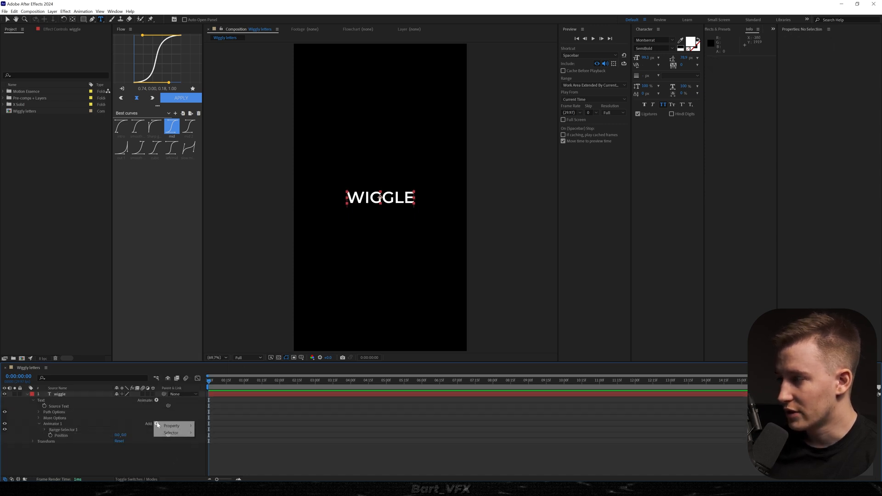
- Add a Rotation property and a Wiggly selector to Animator 1
{"action": "left_click", "coordinate": [170, 425]}
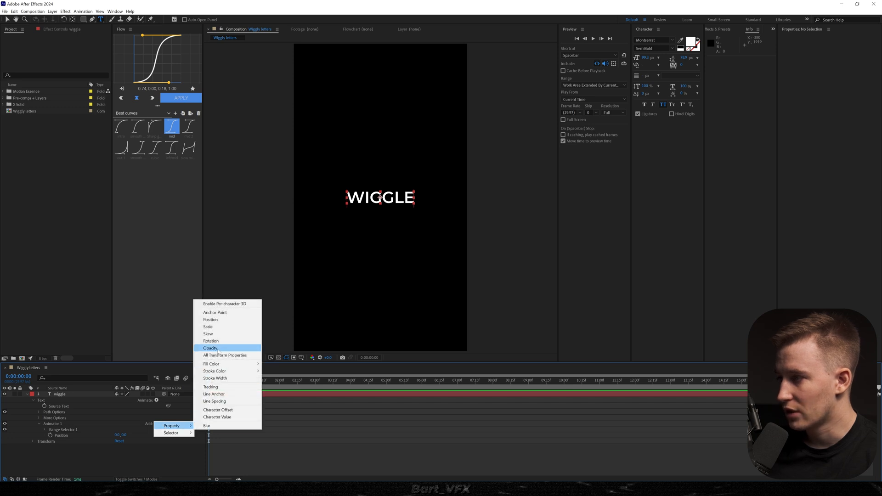
{"action": "left_click", "coordinate": [211, 340]}
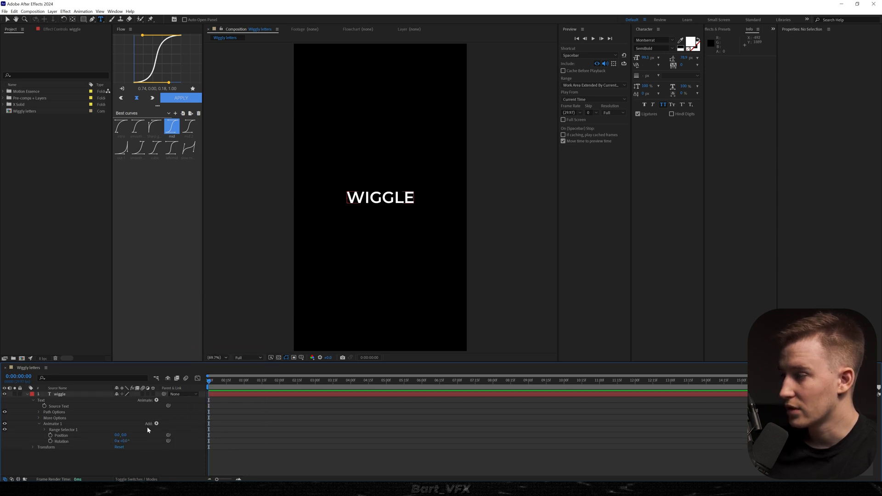
{"action": "left_click", "coordinate": [157, 423]}
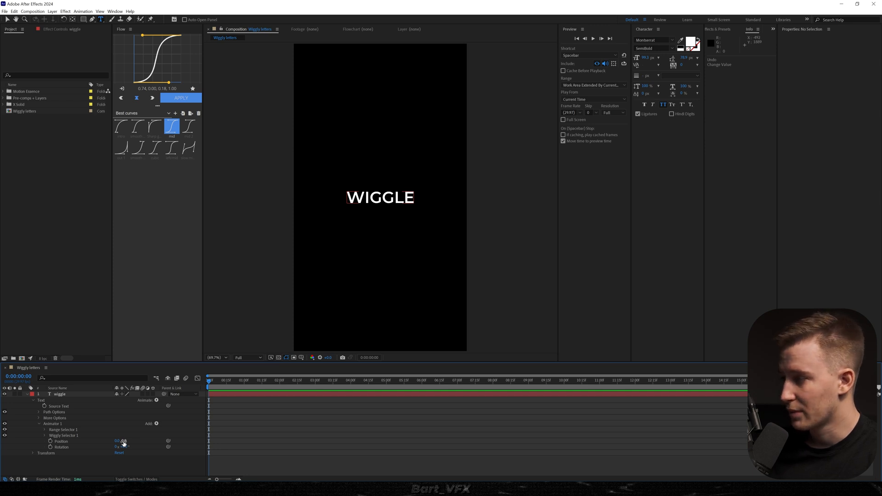
- Set the animator's position offset, preview the wiggle, then add and set Tracking
{"action": "left_click", "coordinate": [59, 394]}
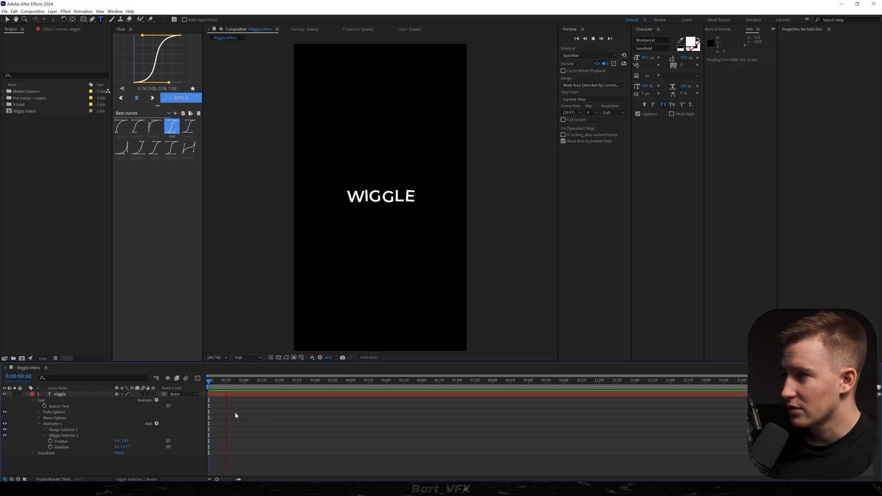
{"action": "key", "text": "Space"}
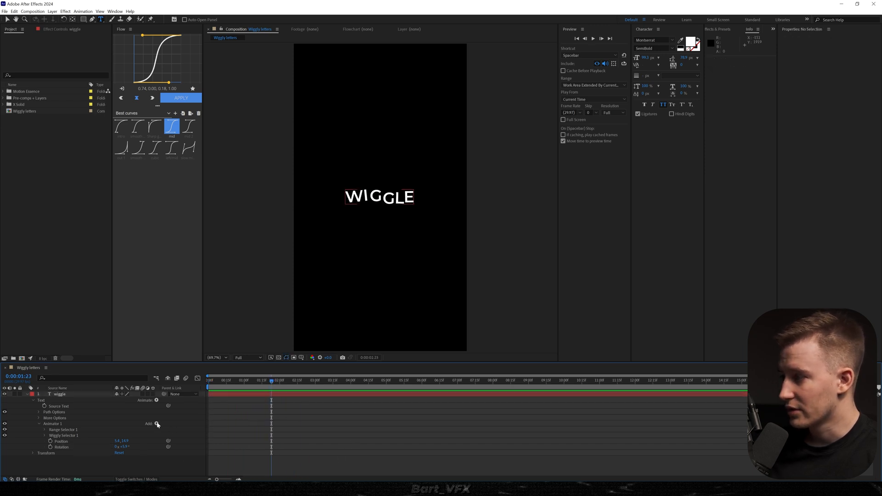
{"action": "left_click", "coordinate": [157, 423]}
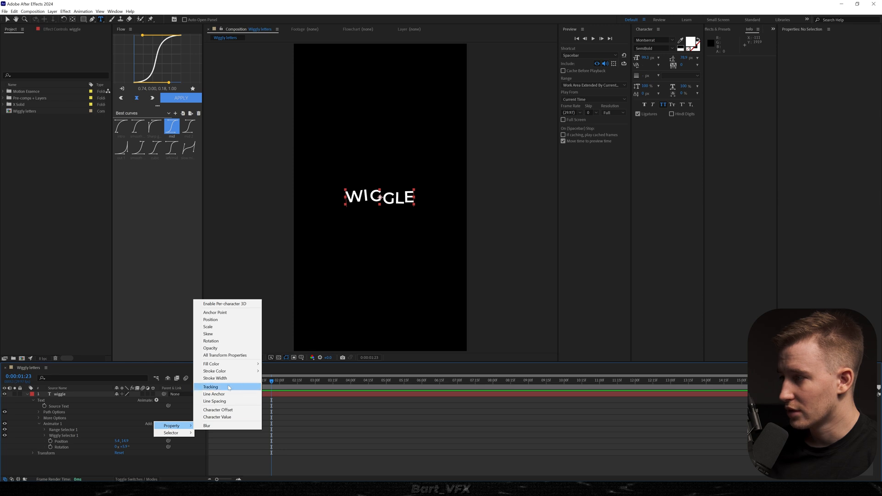
{"action": "left_click", "coordinate": [210, 386]}
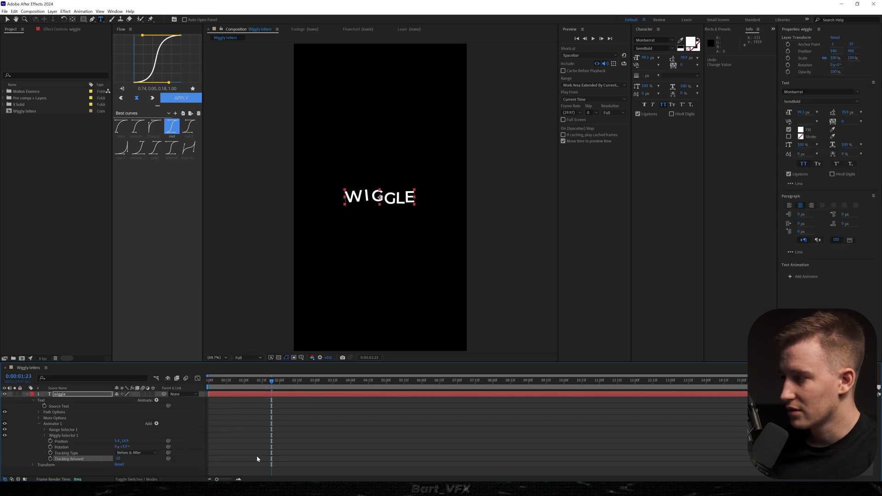
{"action": "left_click", "coordinate": [343, 381]}
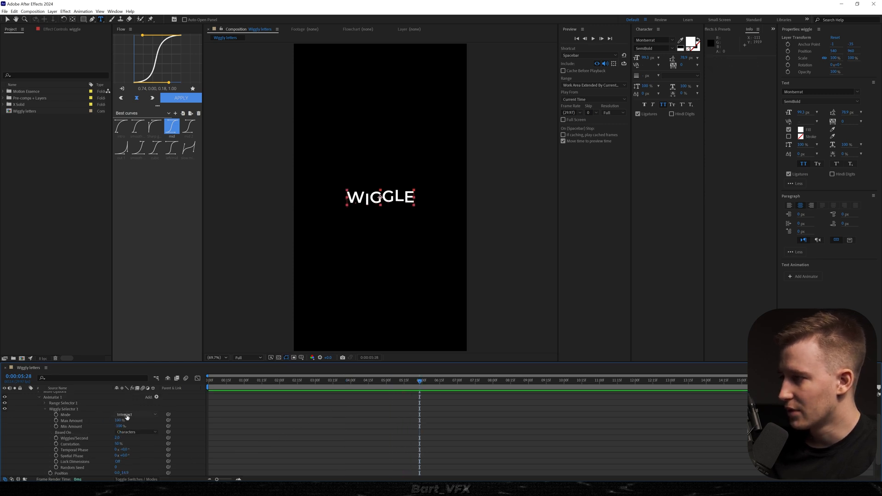
- Set Wiggly Selector 1's Based On option to Words
{"action": "left_click", "coordinate": [136, 414]}
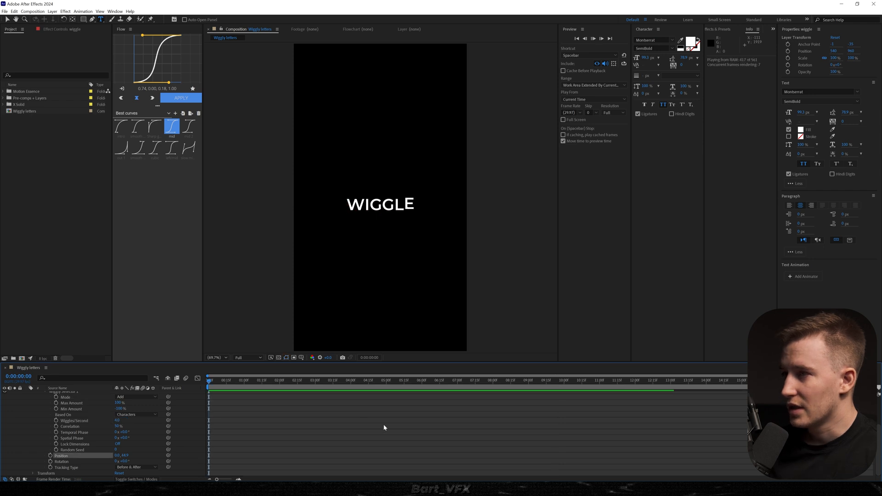
{"action": "left_click", "coordinate": [136, 414]}
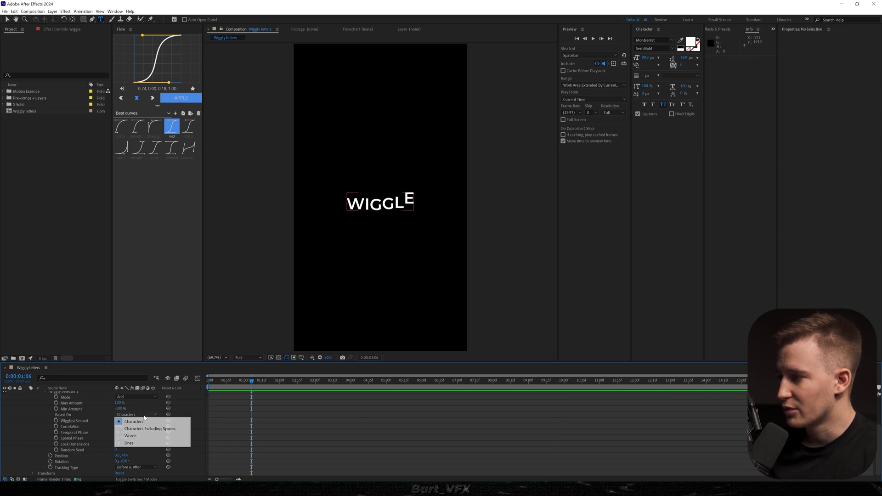
{"action": "left_click", "coordinate": [130, 435]}
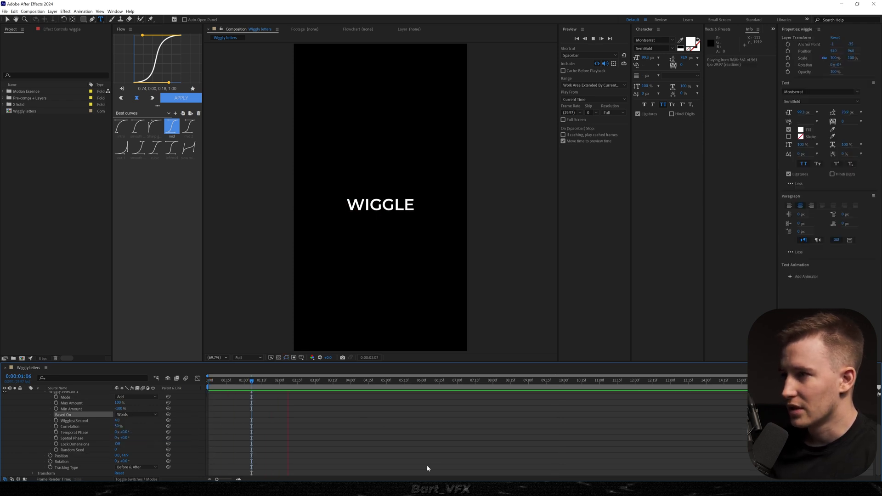